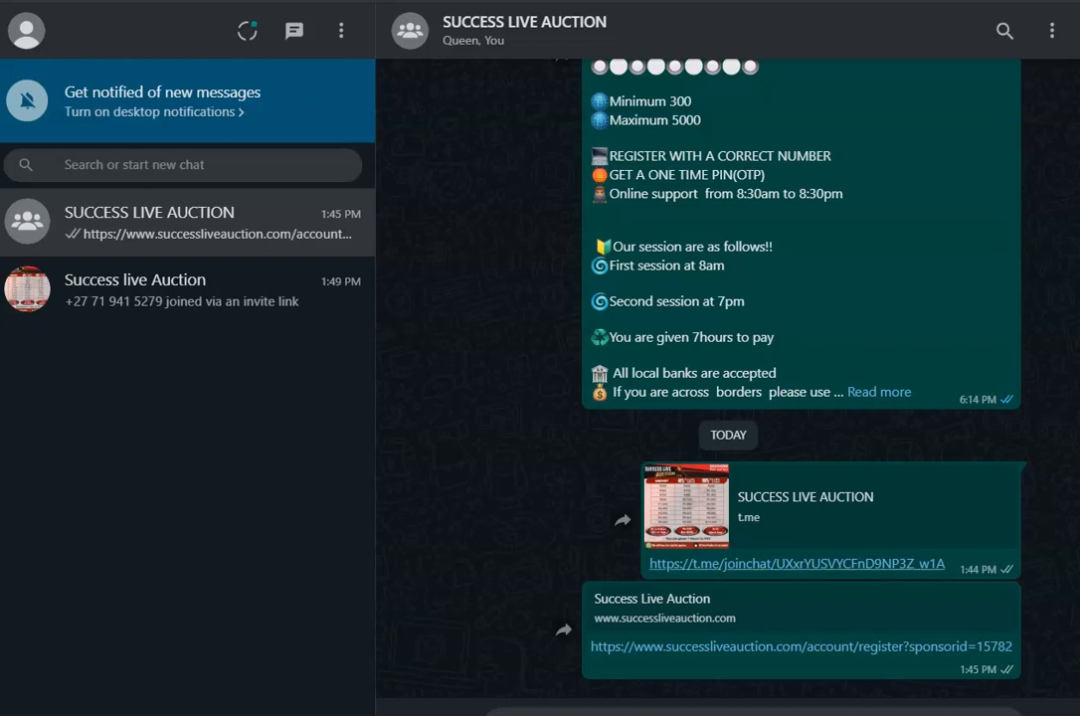
Follow the t.me/joinchat invite link in the SUCCESS LIVE AUCTION WhatsApp message.
click(795, 562)
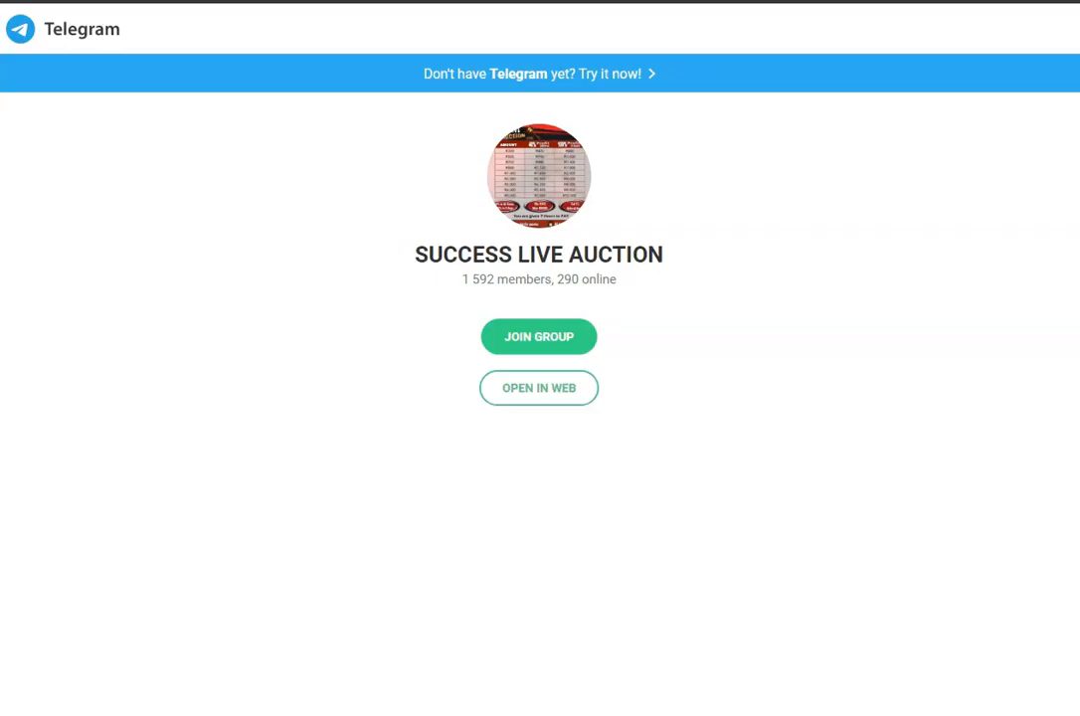
Continue via OPEN IN WEB and enter the SUCCESS LIVE AUCTION group (1,591 members) chat.
click(537, 388)
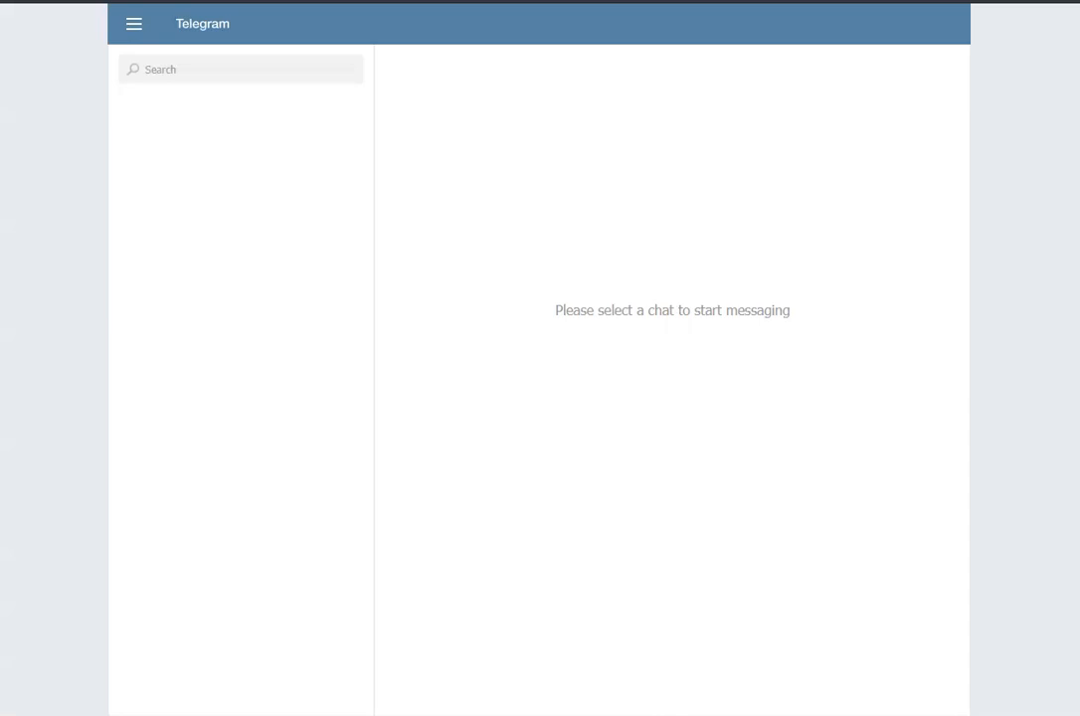
click(241, 437)
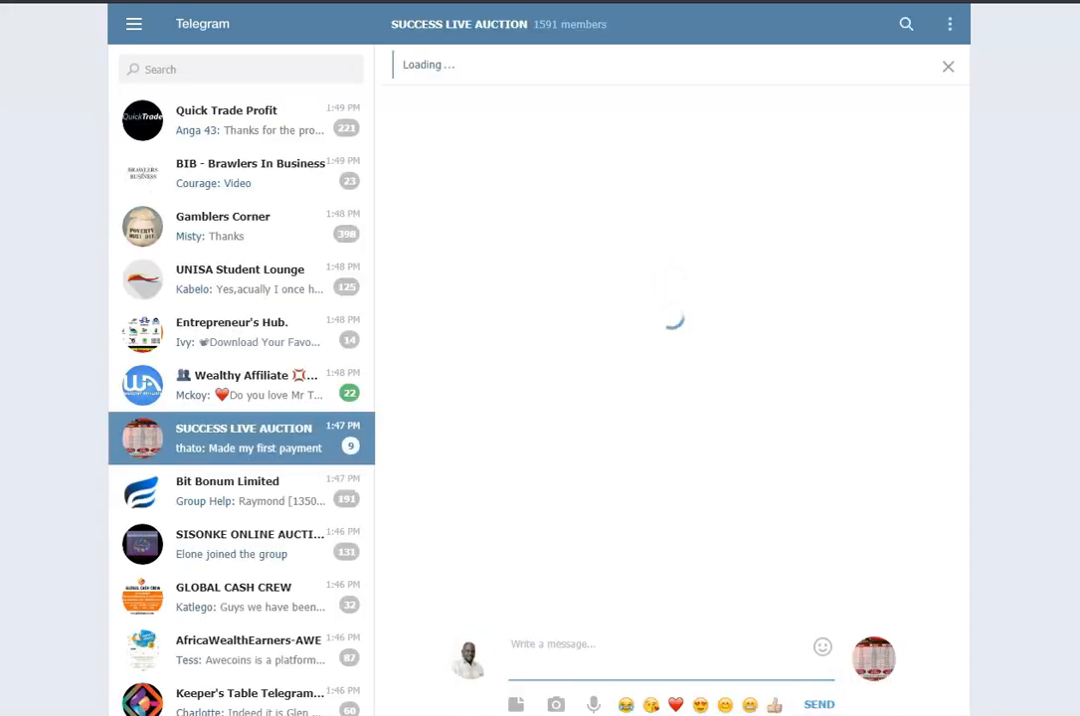